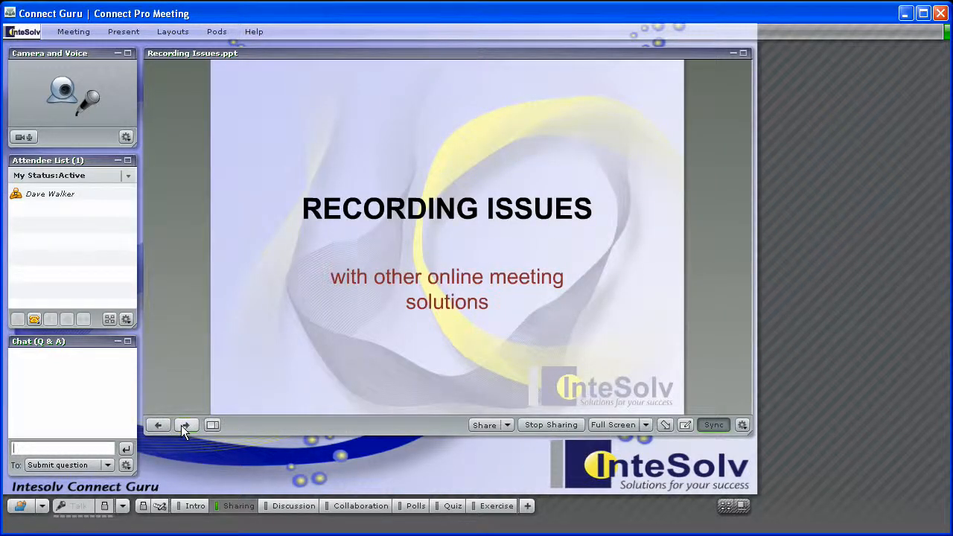
# Step: Step through the Delivery slide's six points, then the Recording heading and its telephone audio-capture point
pyautogui.click(188, 424)
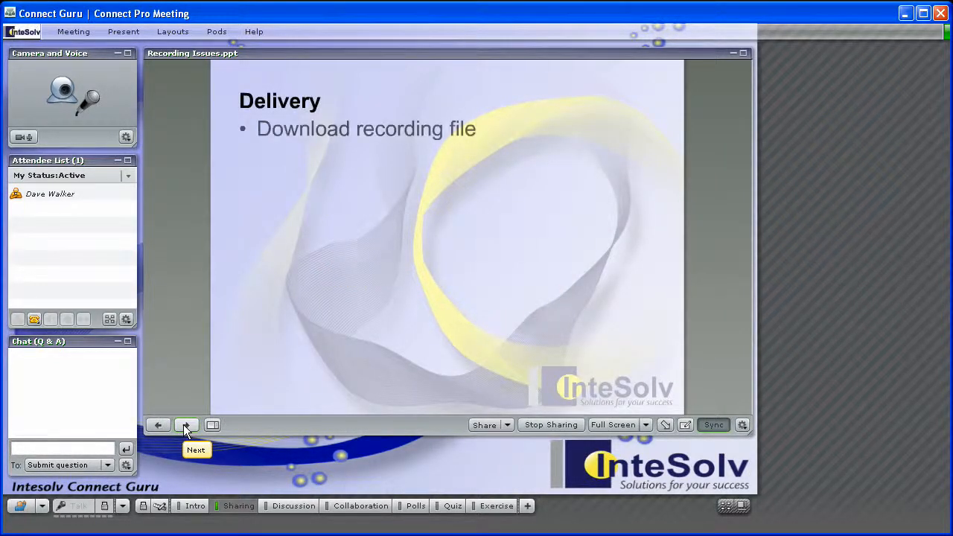
pyautogui.click(186, 424)
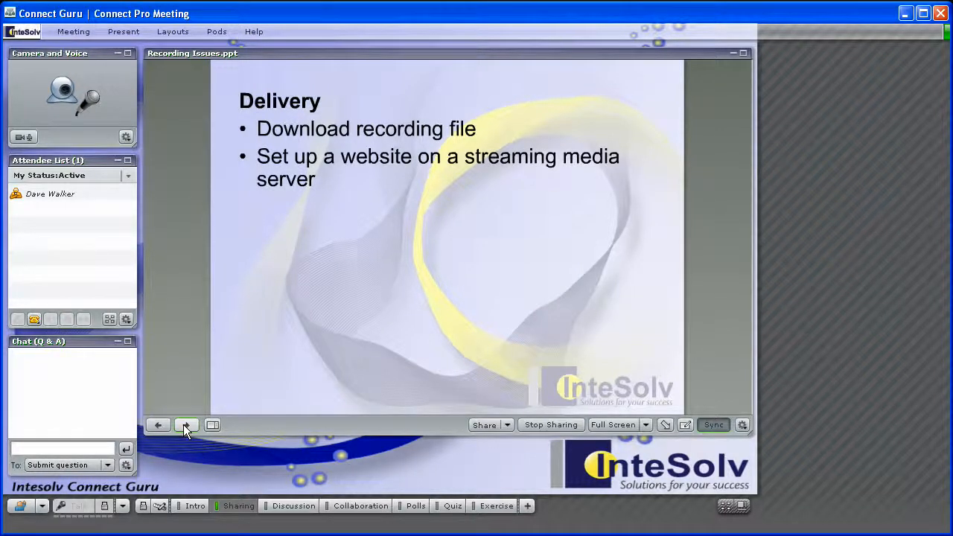
pyautogui.click(186, 425)
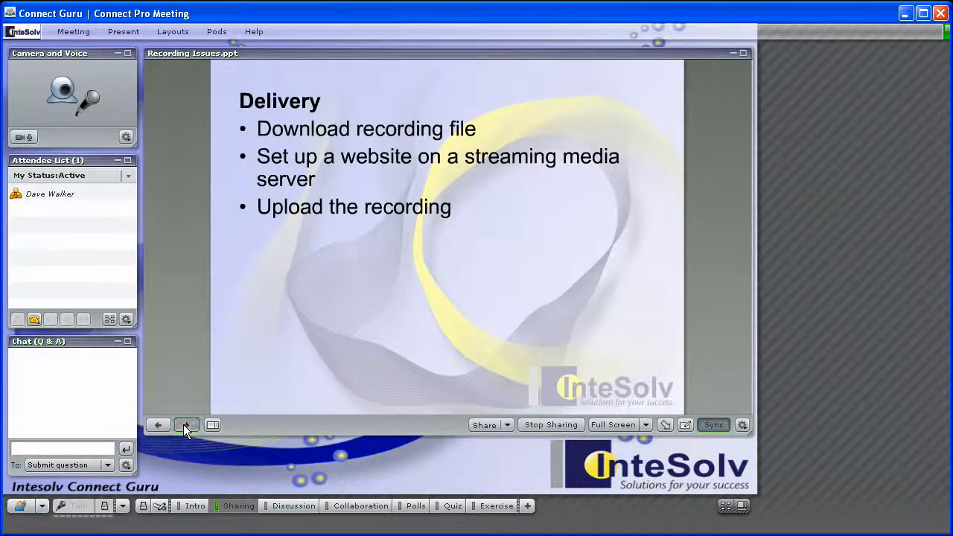
pyautogui.click(186, 424)
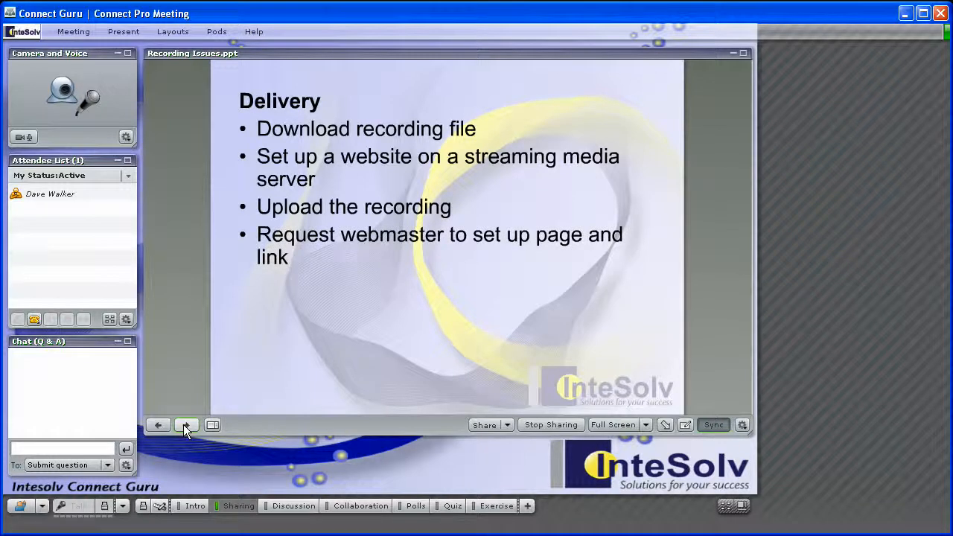
pyautogui.click(188, 424)
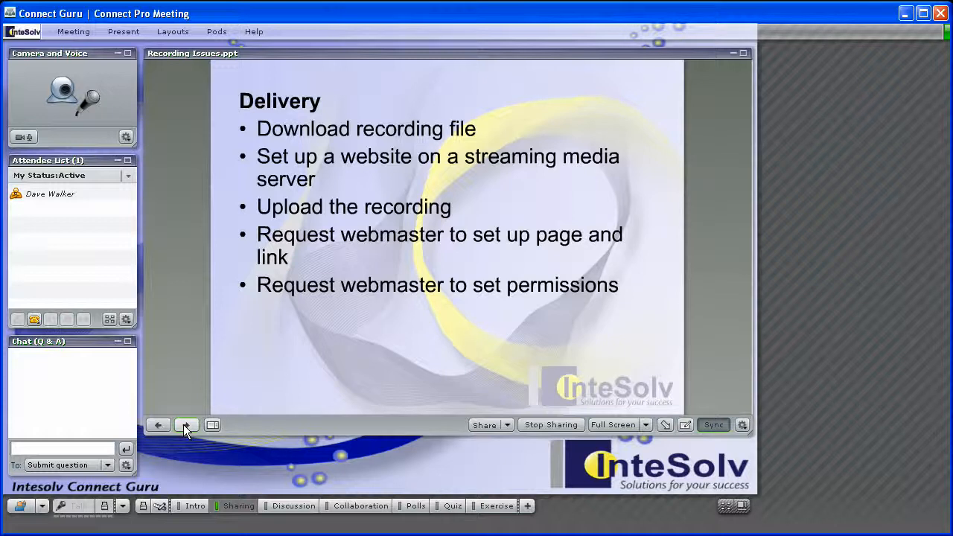
pyautogui.click(186, 425)
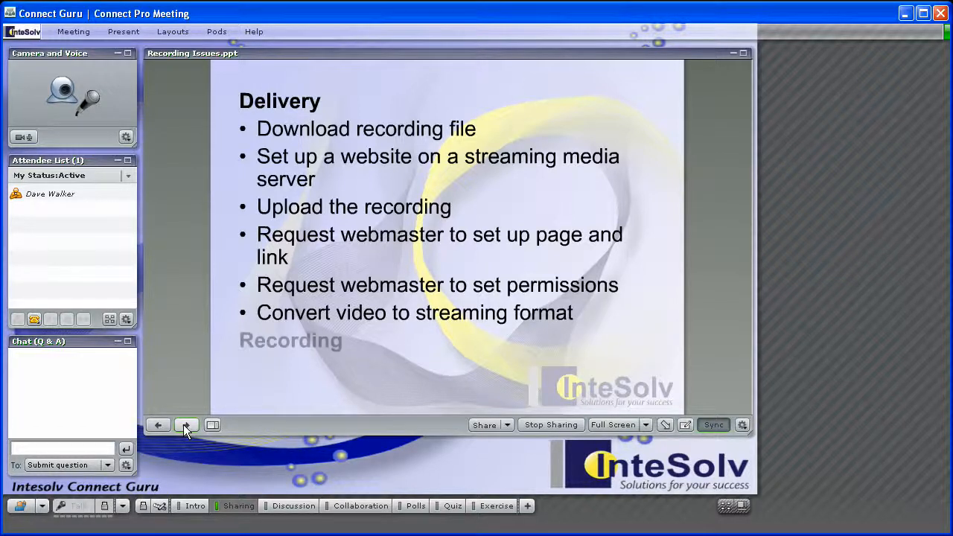
pyautogui.click(186, 424)
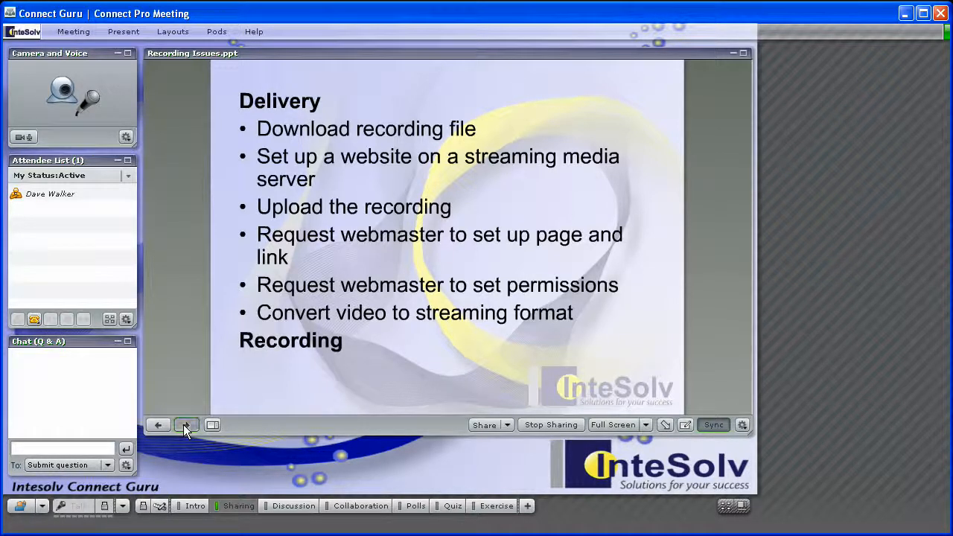
pyautogui.click(186, 425)
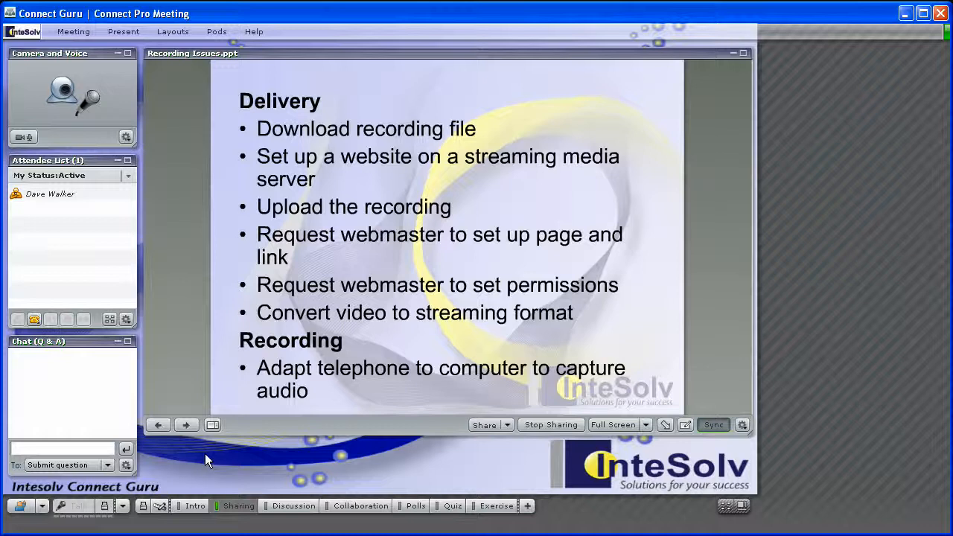
pyautogui.moveTo(268, 495)
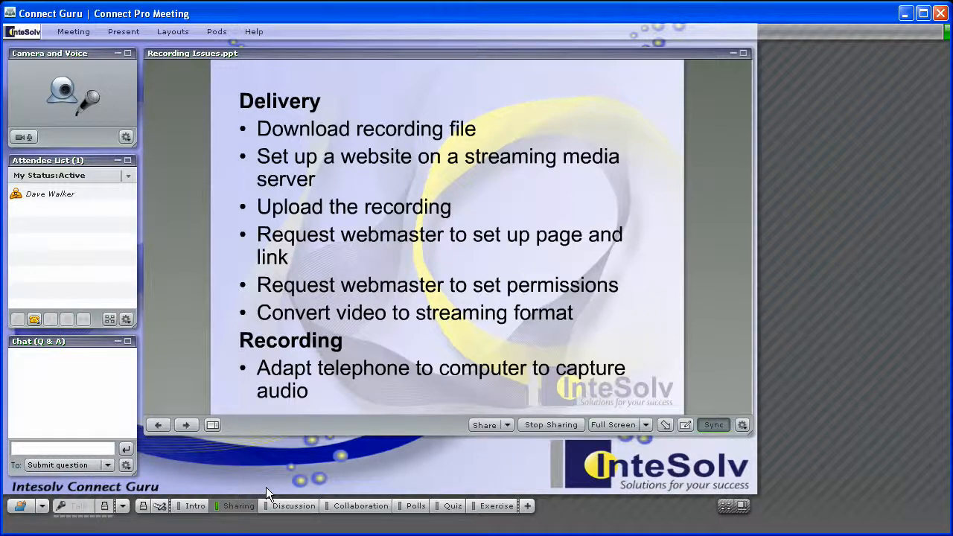
# Step: Begin a meeting recording from the Meeting menu named 'My Recording' and confirm it
pyautogui.click(73, 32)
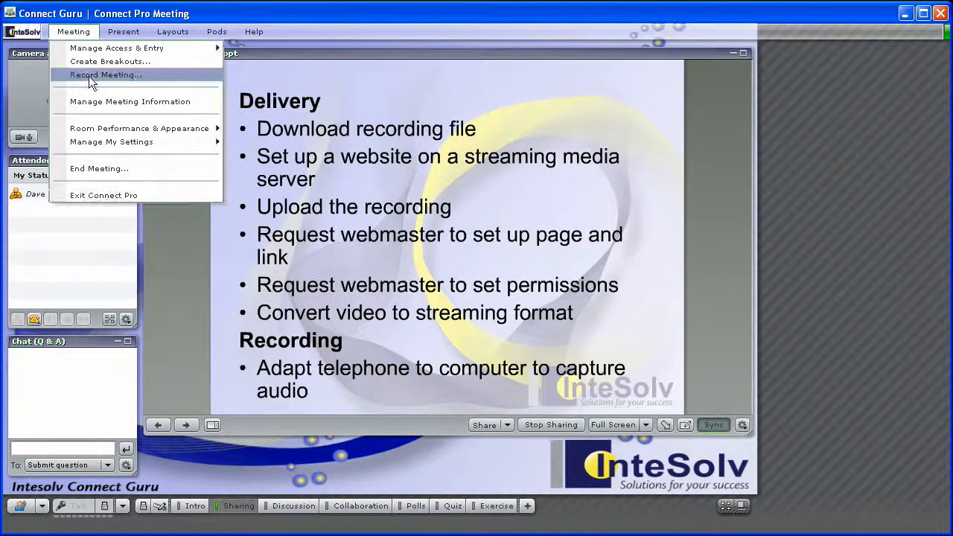
pyautogui.click(107, 75)
pyautogui.write('M')
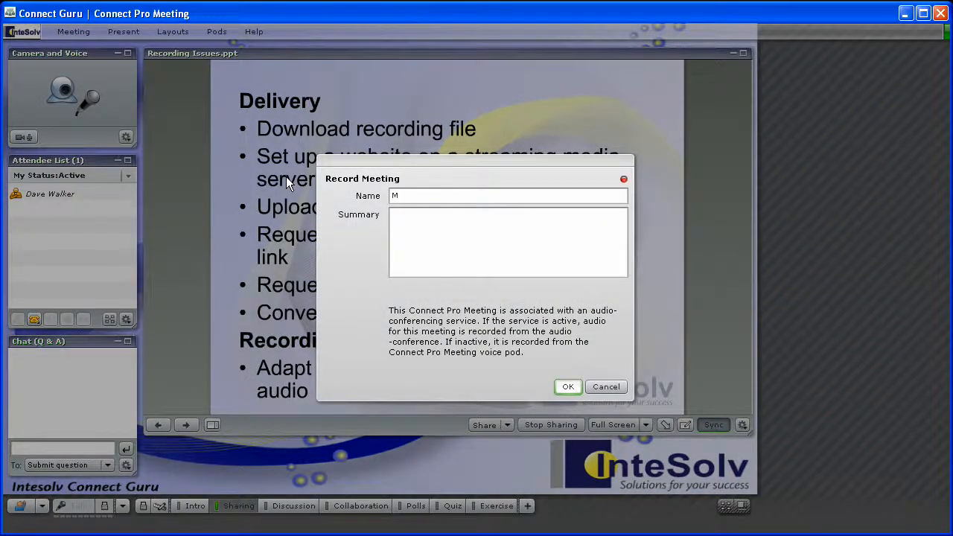
pyautogui.write('y Recording')
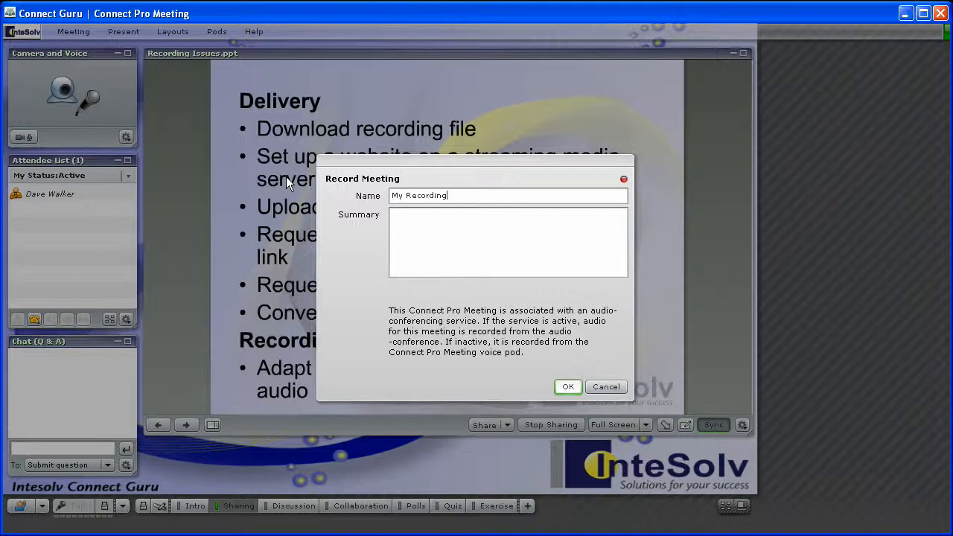
pyautogui.click(566, 387)
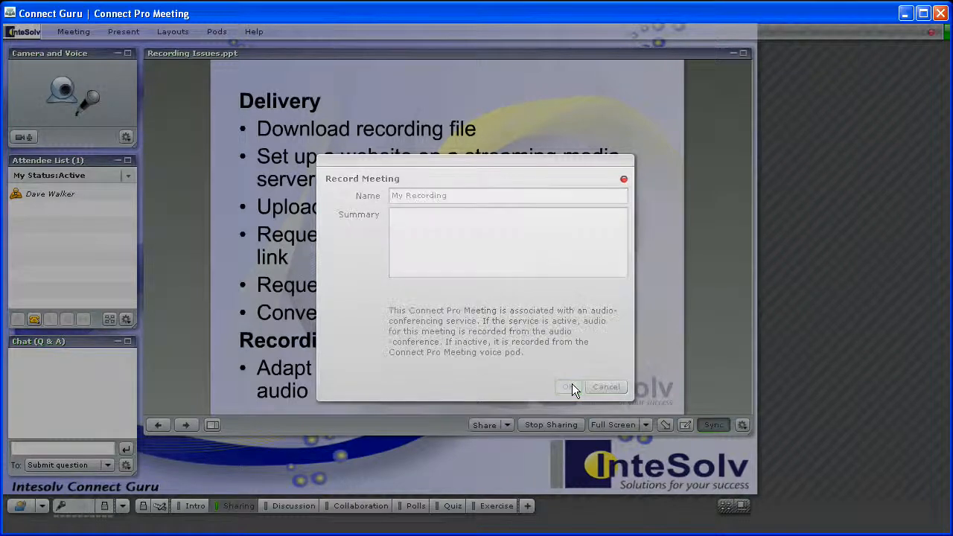
pyautogui.click(567, 387)
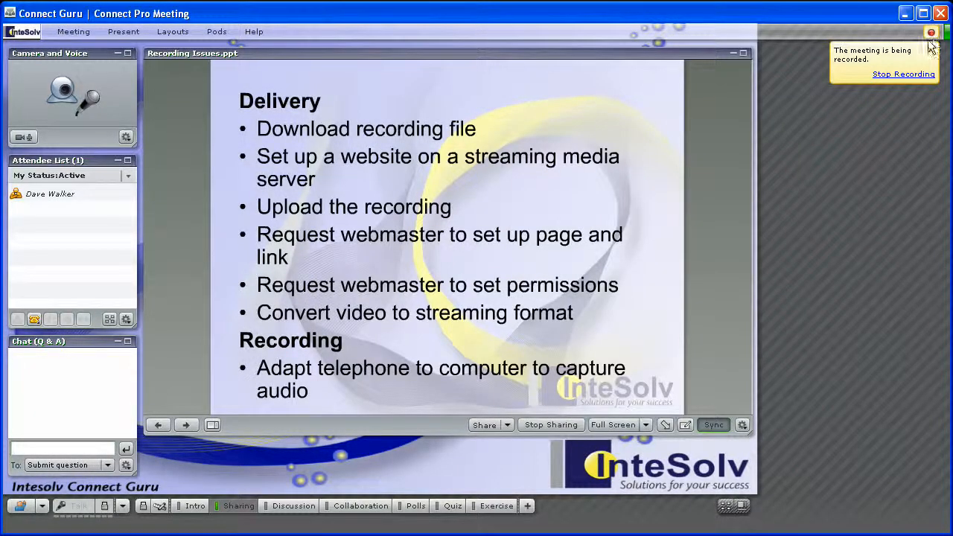
pyautogui.moveTo(831, 167)
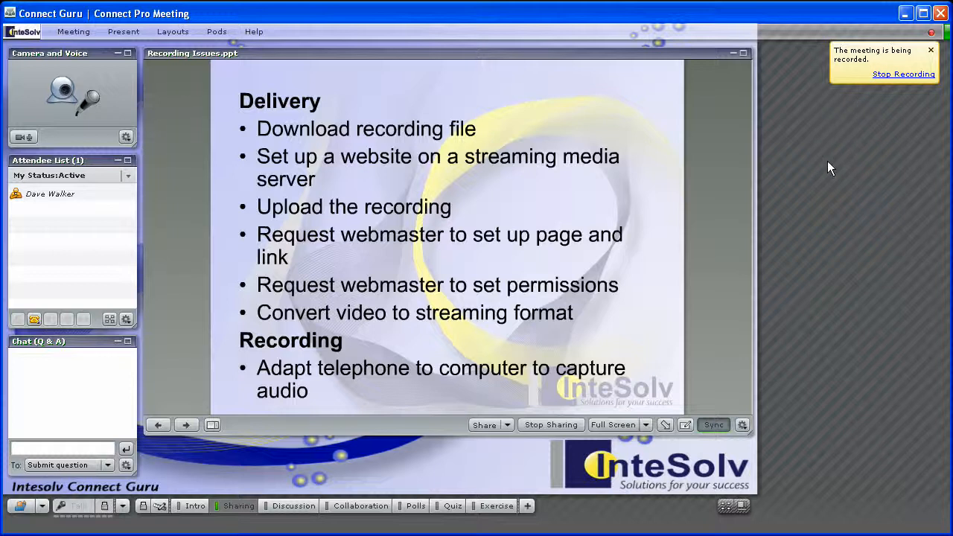
# Step: Start the meeting's audio conference and dismiss the phone call-in prompt
pyautogui.click(33, 319)
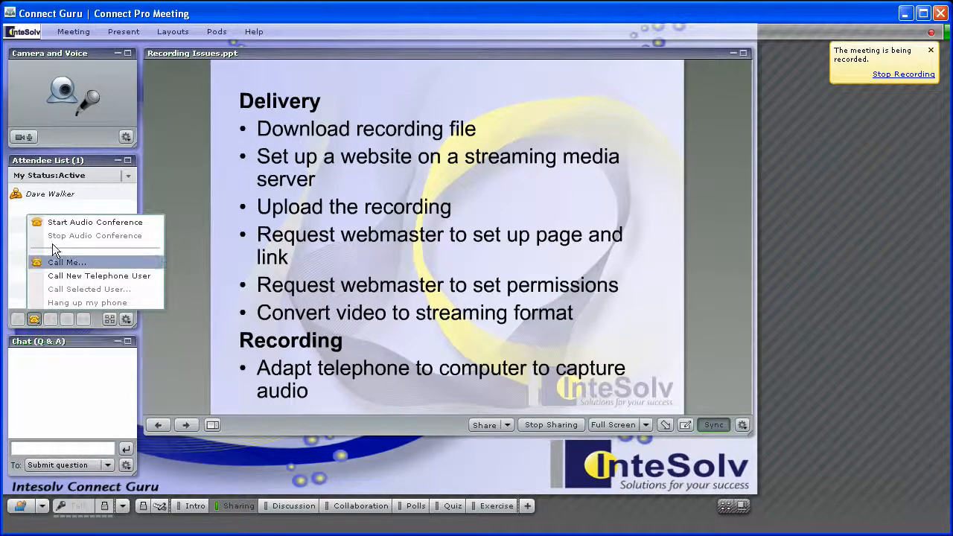
pyautogui.click(65, 262)
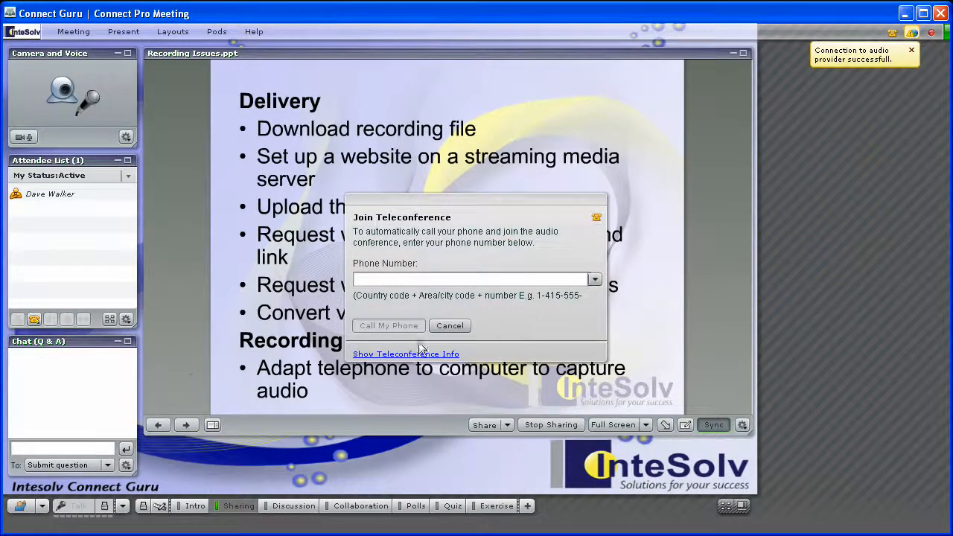
pyautogui.click(449, 325)
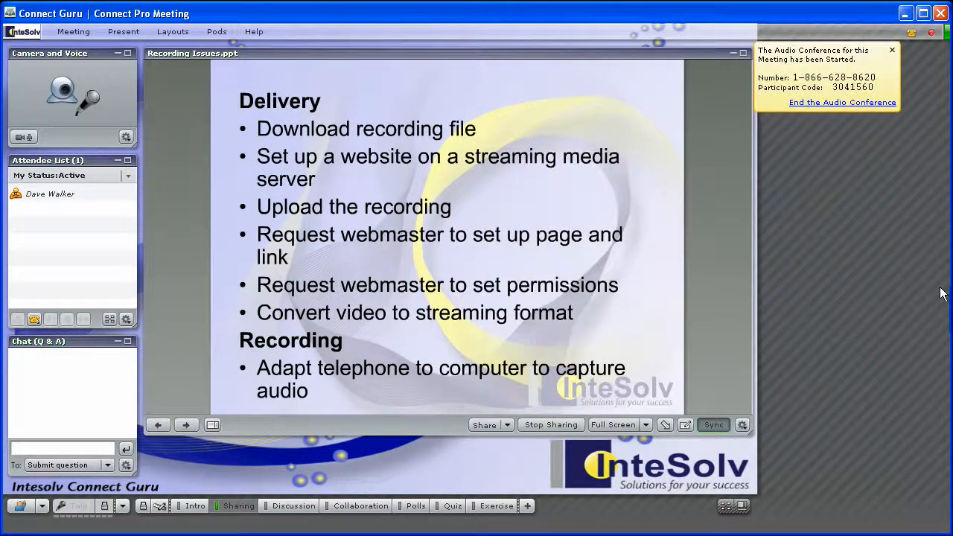
pyautogui.moveTo(816, 91)
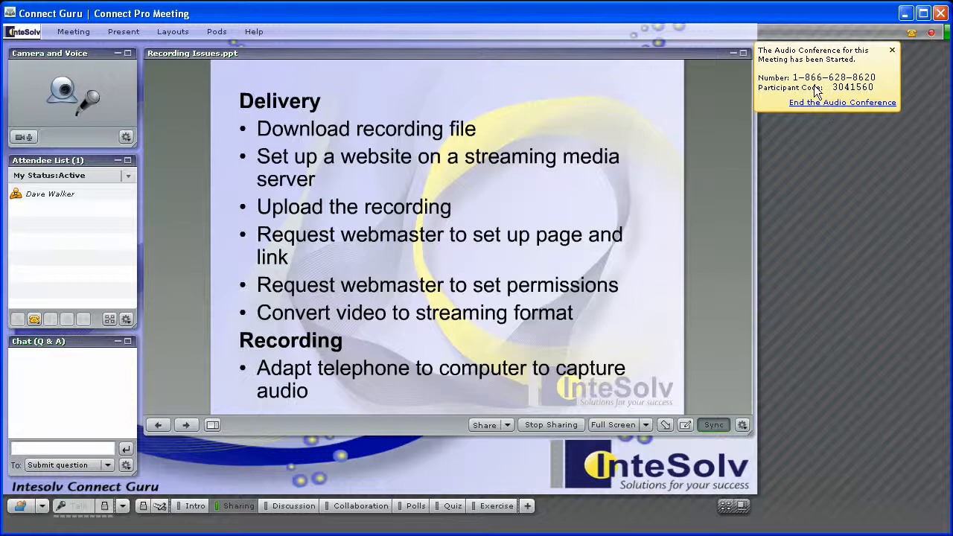
pyautogui.moveTo(387, 340)
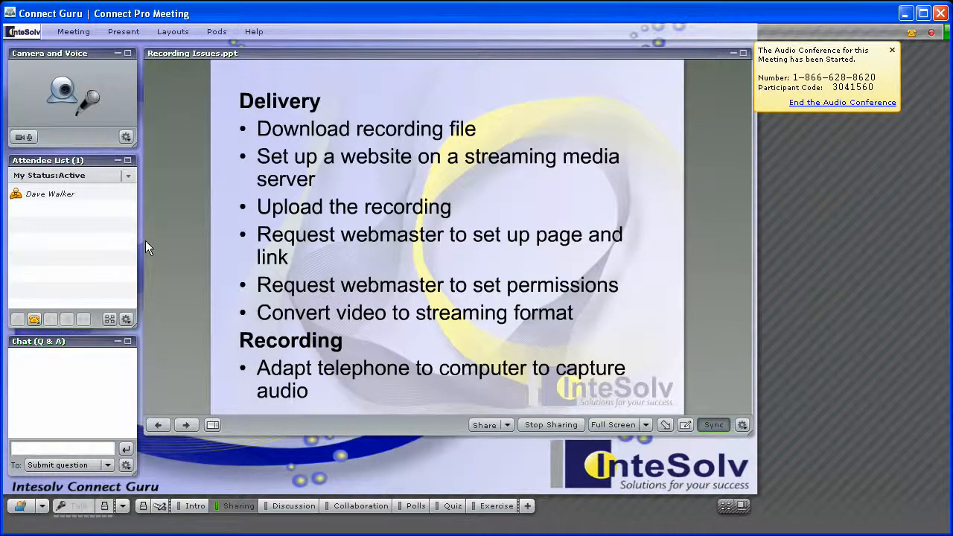
pyautogui.moveTo(469, 271)
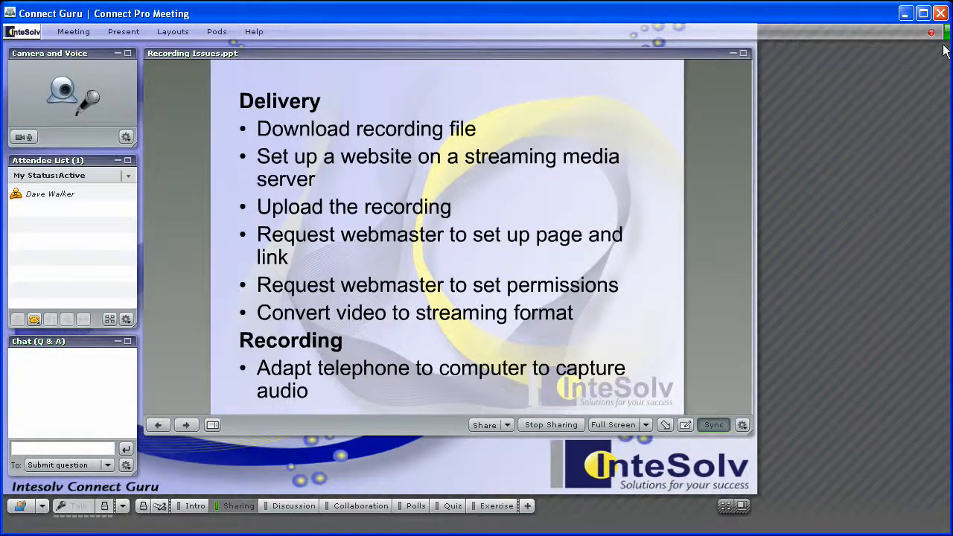
pyautogui.moveTo(875, 104)
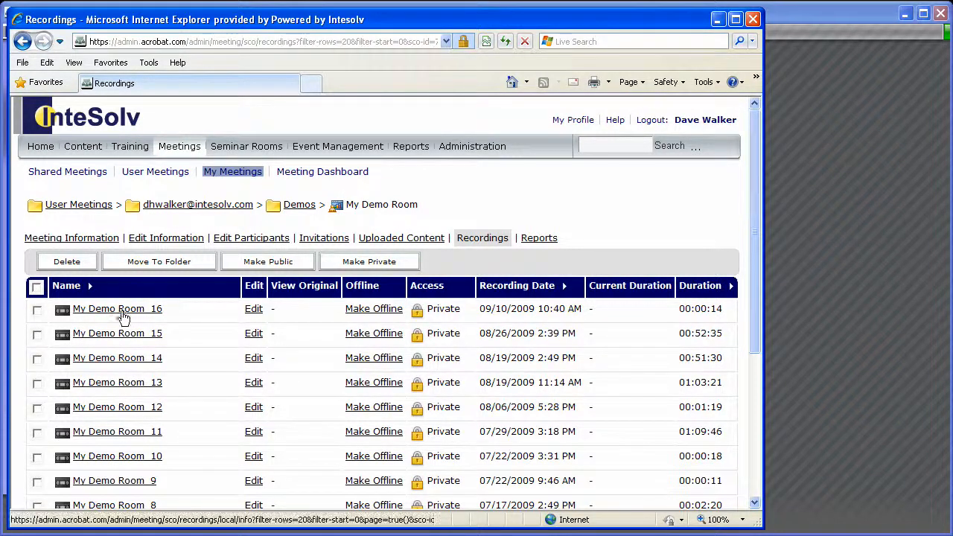
# Step: Open the My Demo Room_16 recording's information page with its 14-second duration and viewing URL
pyautogui.click(116, 308)
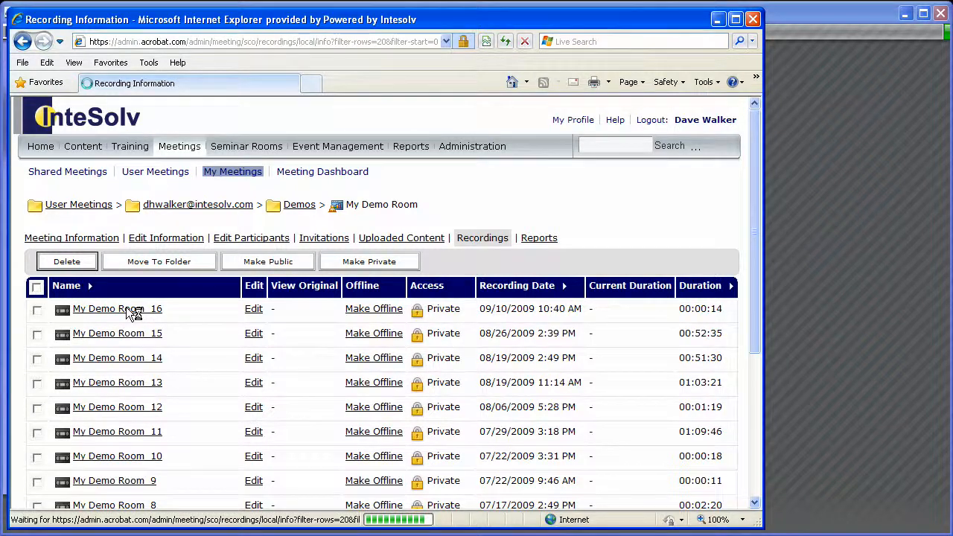
pyautogui.click(116, 308)
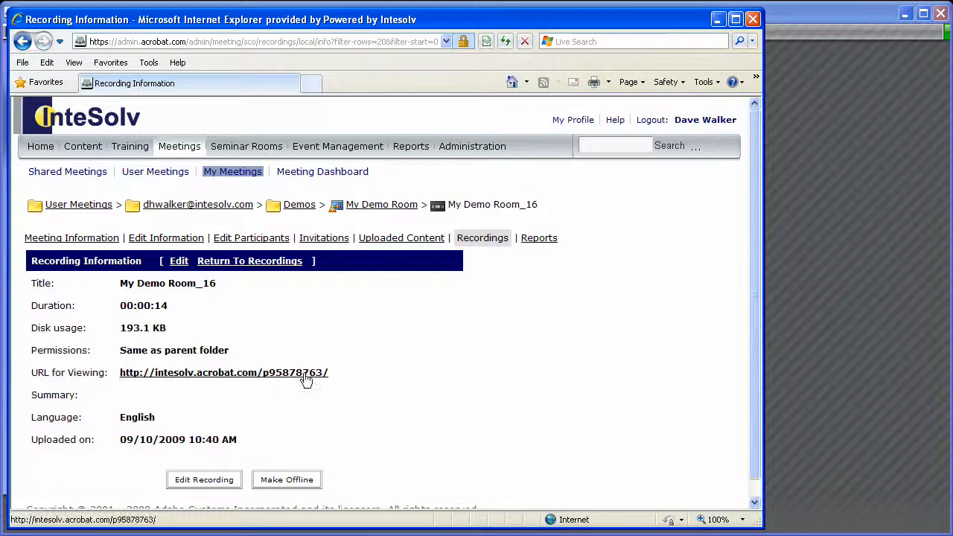
pyautogui.moveTo(266, 384)
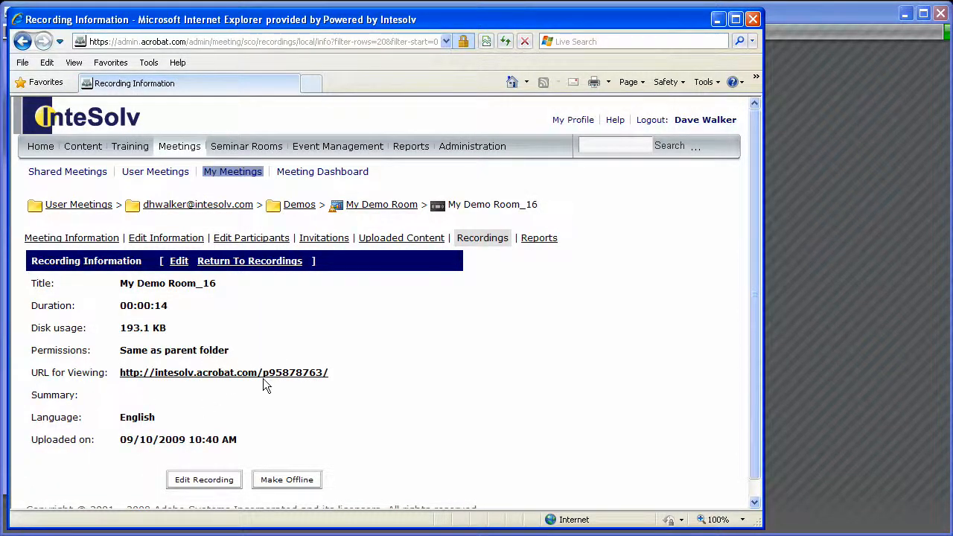
pyautogui.moveTo(265, 381)
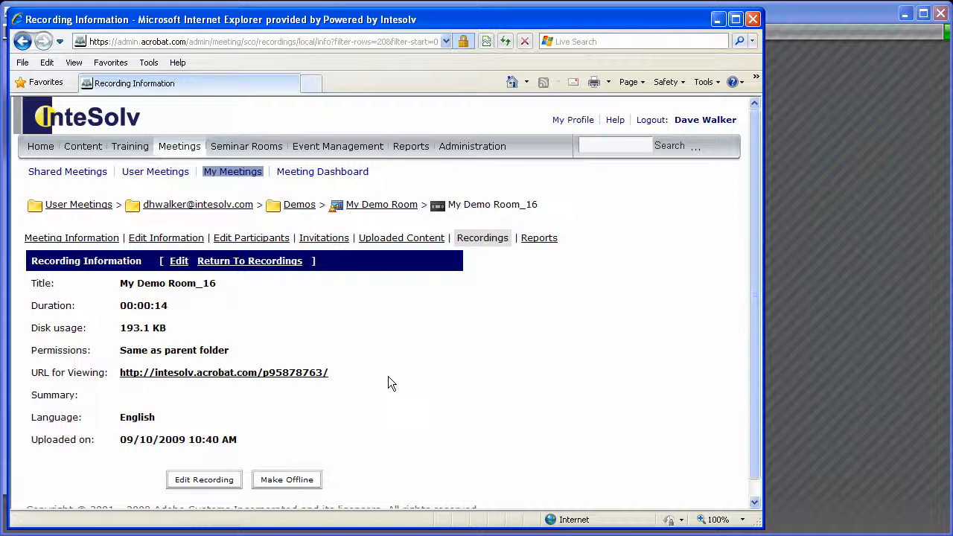
pyautogui.moveTo(322, 289)
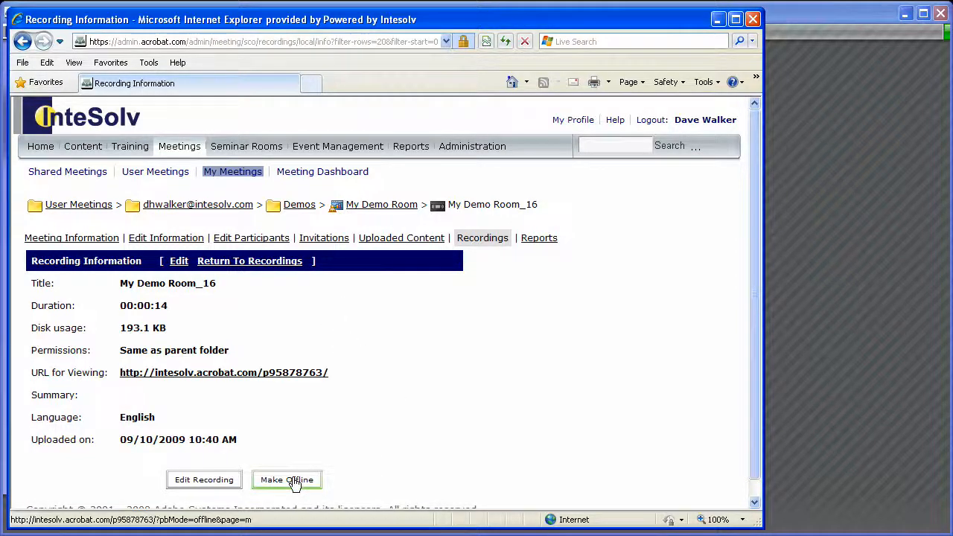
pyautogui.moveTo(311, 489)
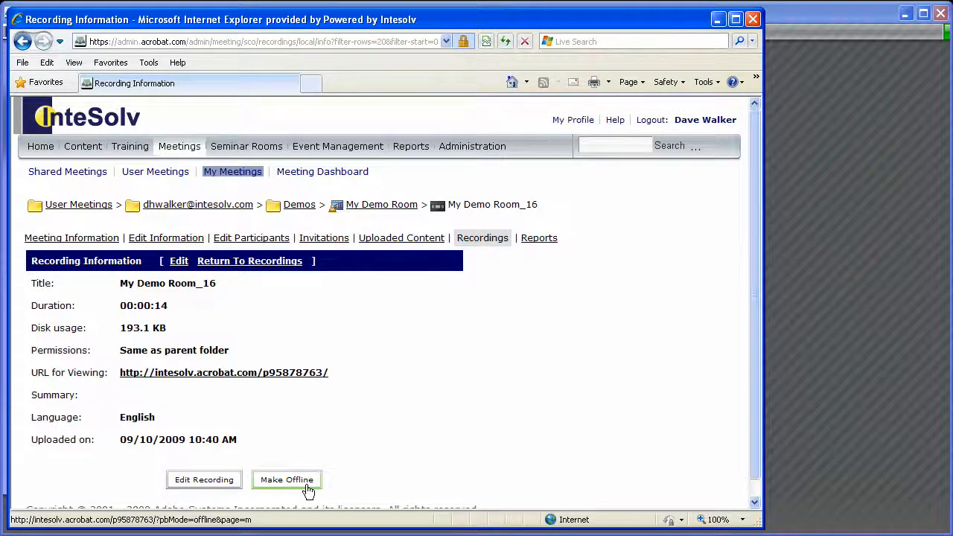
pyautogui.moveTo(204, 479)
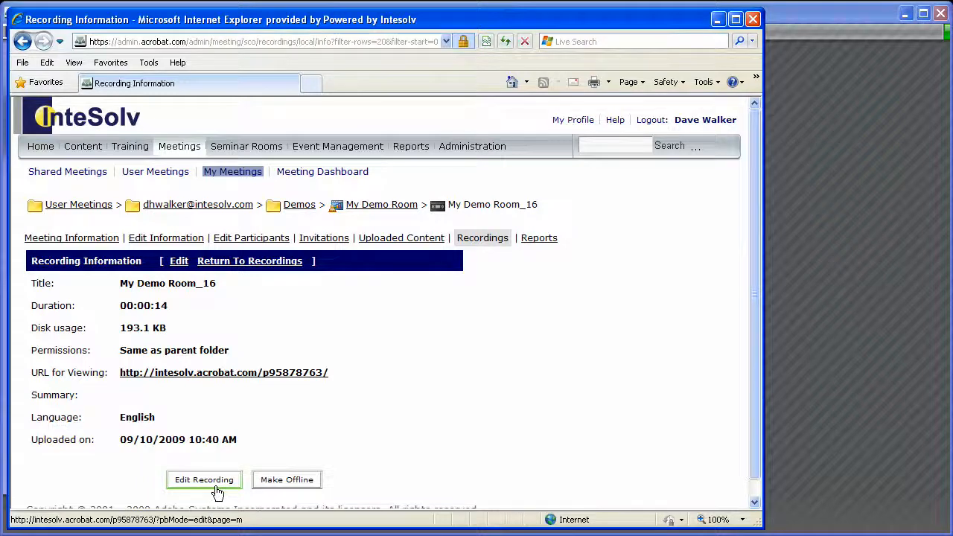
# Step: Launch the My Demo Room_16 recording from its viewing URL and start playback
pyautogui.click(224, 372)
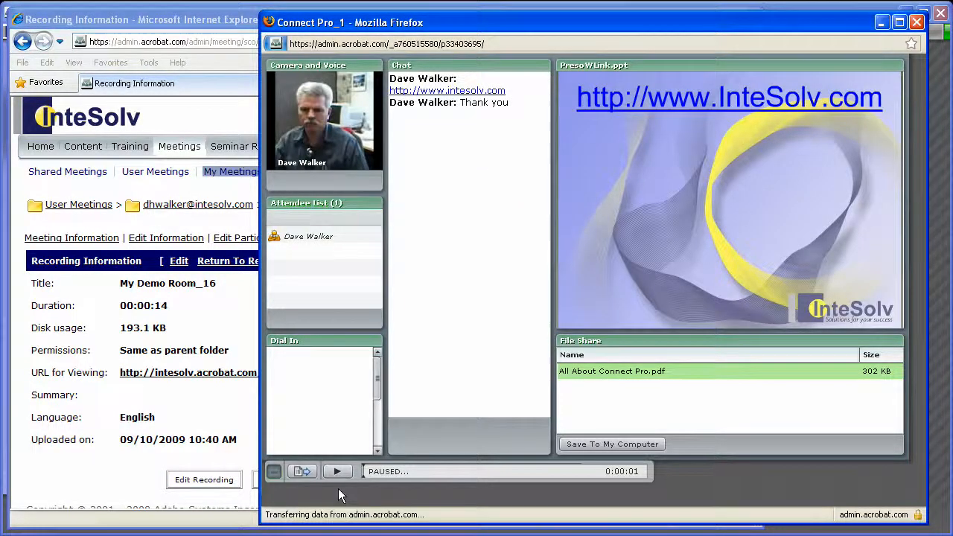
pyautogui.click(336, 470)
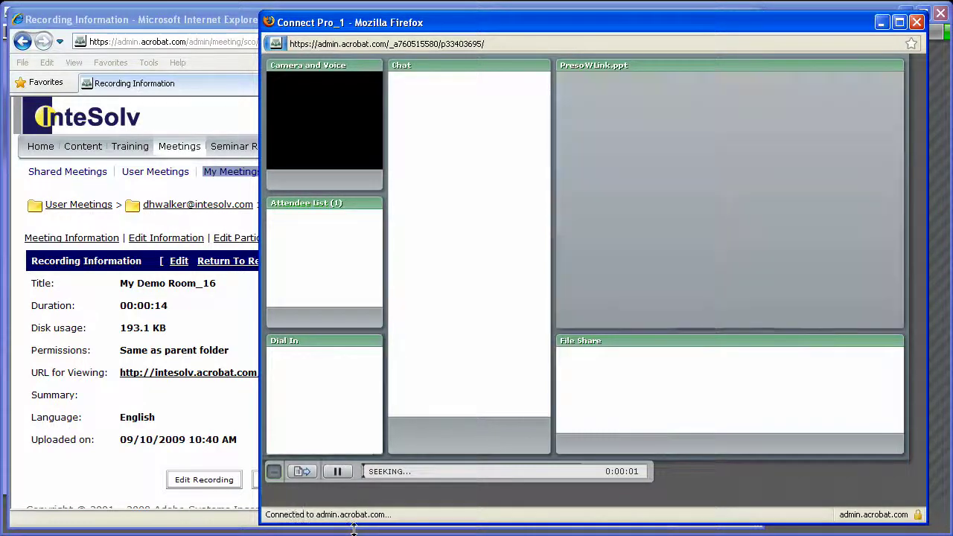
pyautogui.click(336, 471)
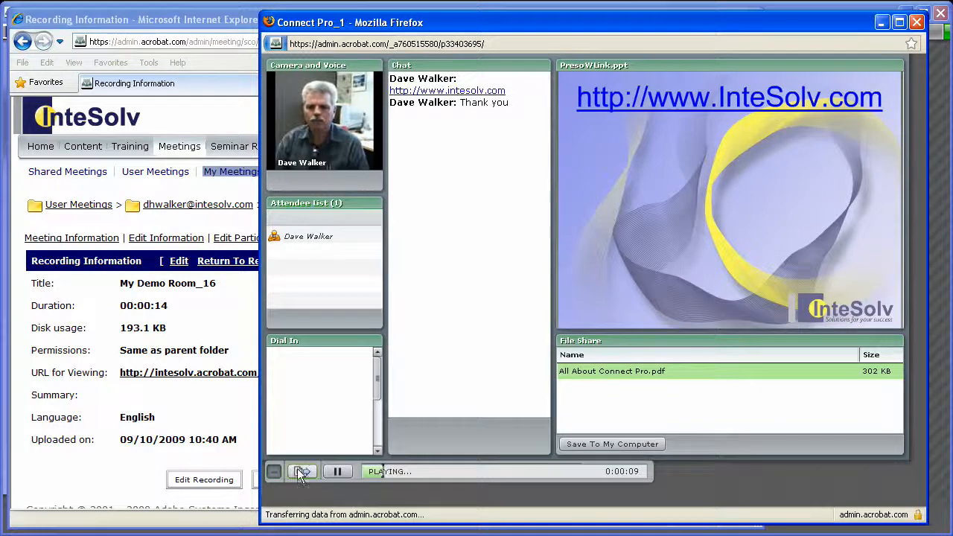
# Step: Show the archive transcript, expand the first Collaboration event, then switch the live meeting to its Intro layout
pyautogui.click(301, 470)
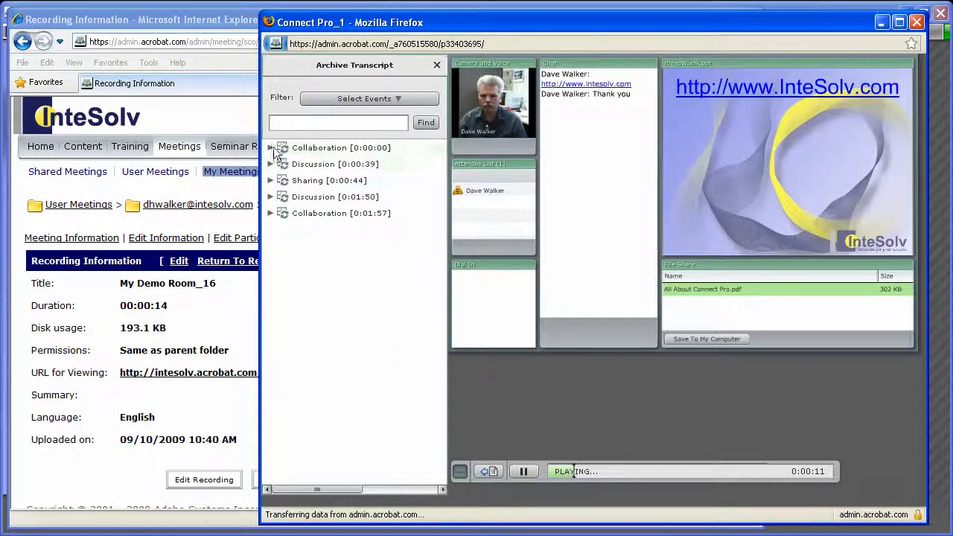
pyautogui.click(270, 148)
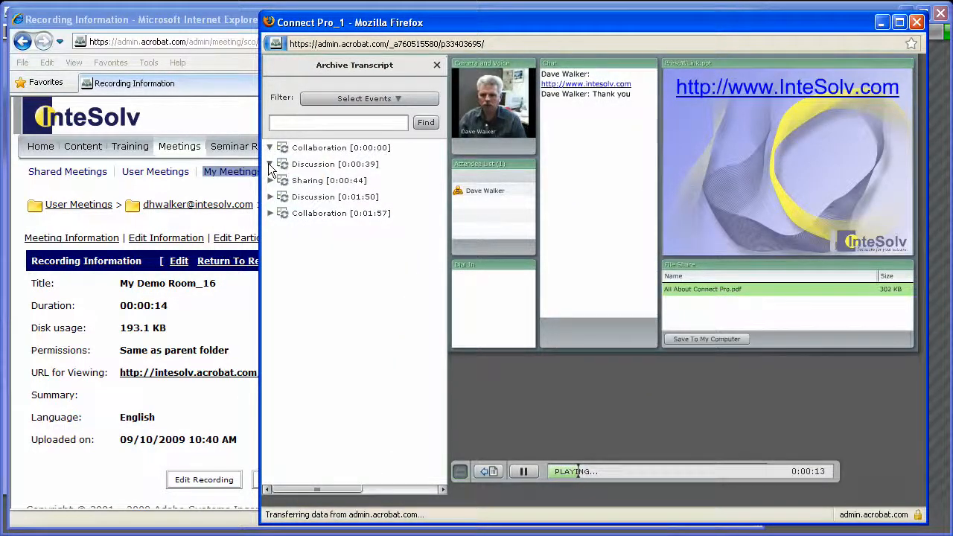
pyautogui.click(269, 180)
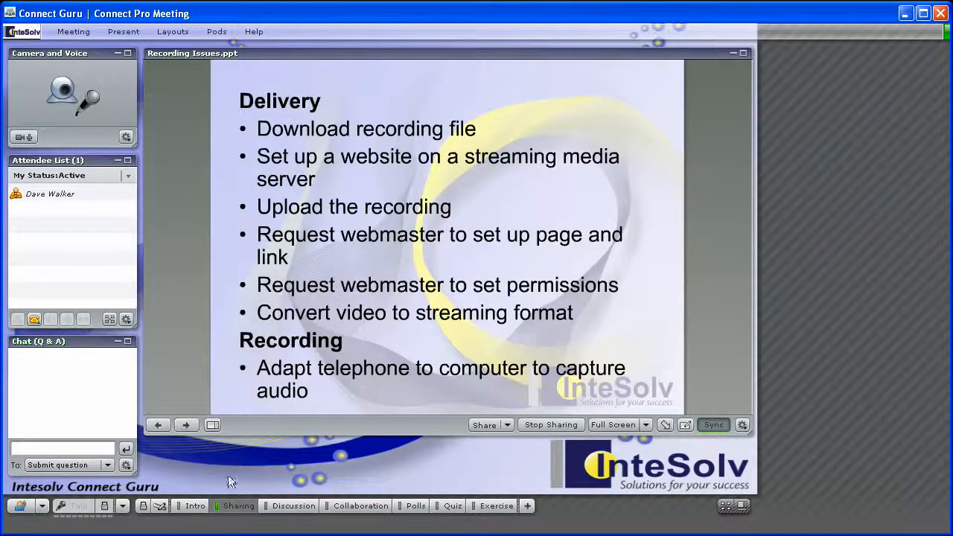
pyautogui.click(195, 507)
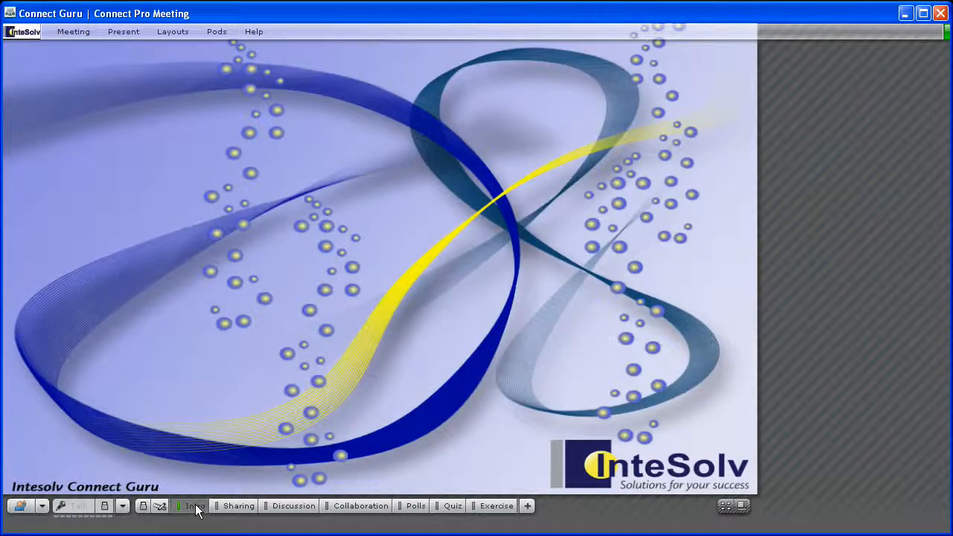